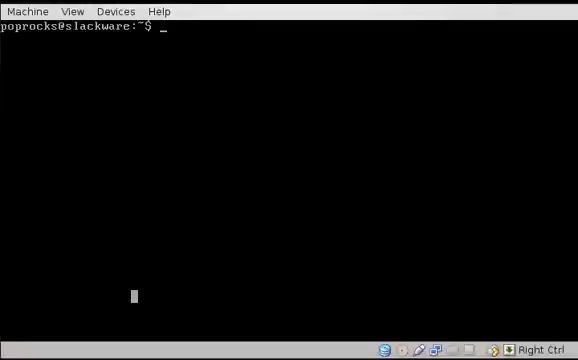
# - Focus the VM console and enter 'links' at the bash prompt without running it
pyautogui.click(66, 12)
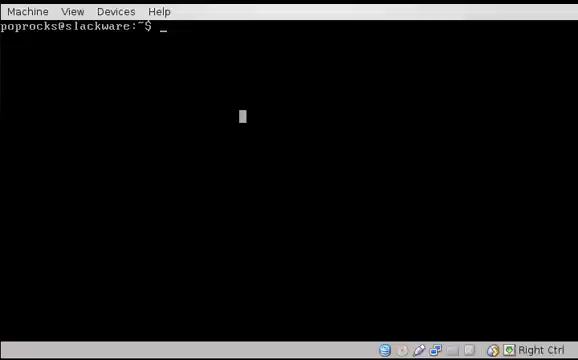
pyautogui.moveTo(240, 116)
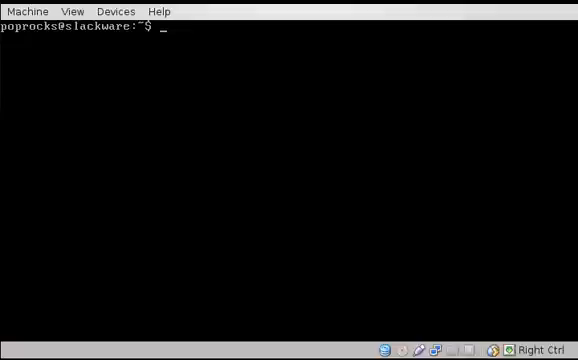
pyautogui.write('links')
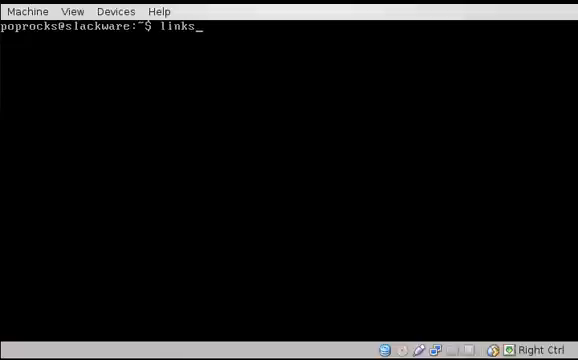
# - Launch Links, go to google.ca, search 'slackware' and follow the Wikipedia result
pyautogui.press('Return')
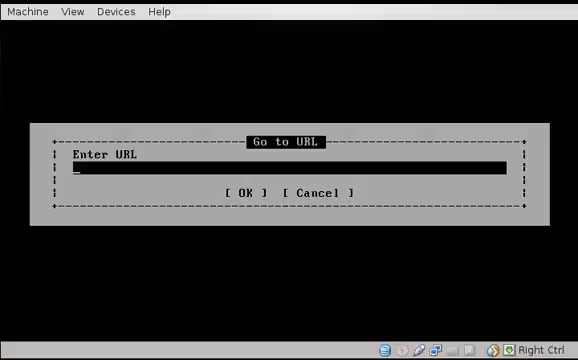
pyautogui.write('goog')
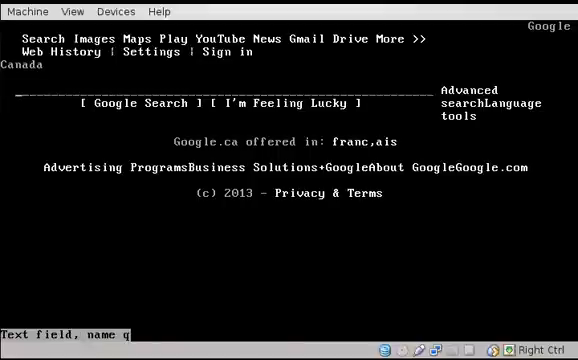
pyautogui.write('sl')
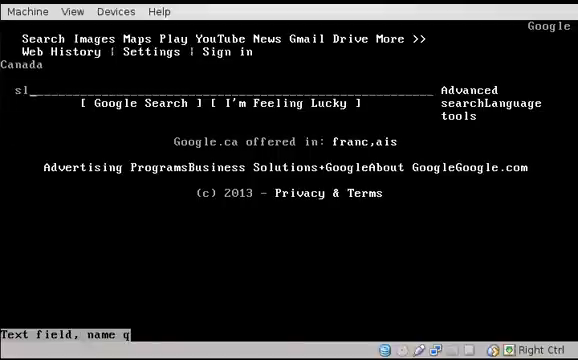
pyautogui.write('lackware')
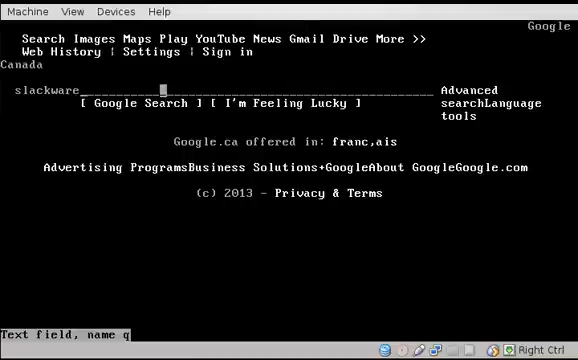
pyautogui.press('Return')
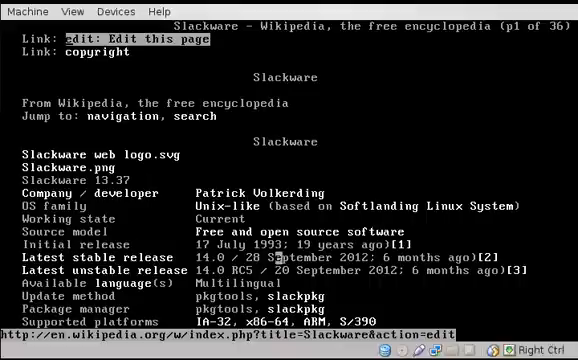
pyautogui.scroll(-3)
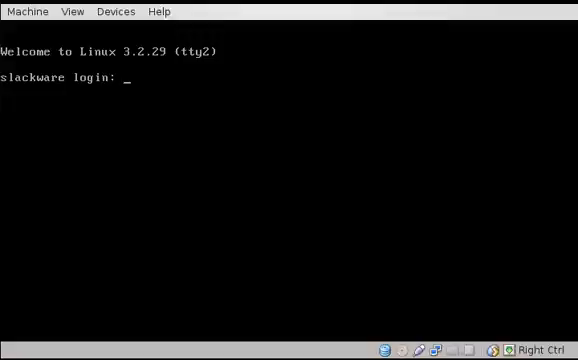
# - Log in as poprocks on tty2 and start 'vi foo' there
pyautogui.write('poprocks')
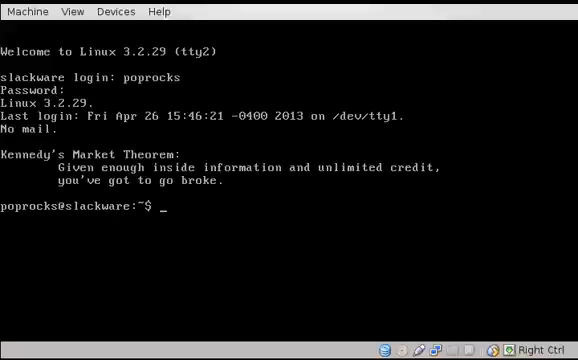
pyautogui.write('vi foo')
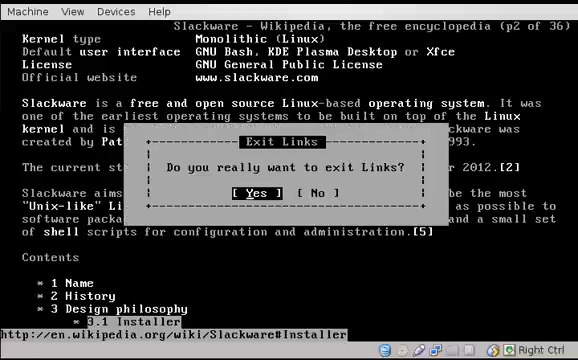
# - Confirm Yes in the Exit Links dialog to return to the shell
pyautogui.click(224, 190)
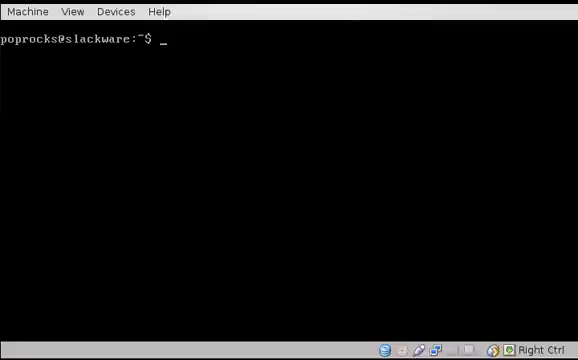
# - Run slackpkg as user poprocks (command not found), then su to become root
pyautogui.write('slackp')
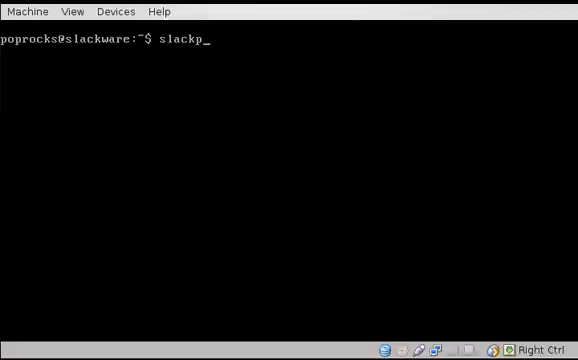
pyautogui.write('ware')
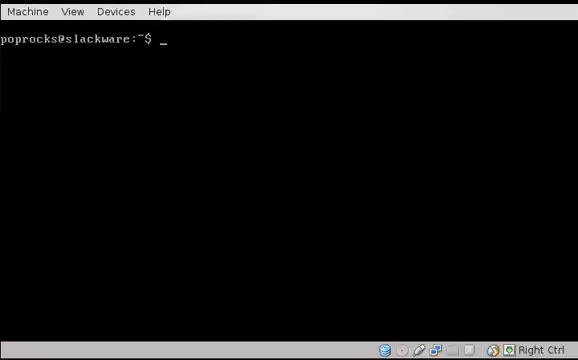
pyautogui.write('slackpkg')
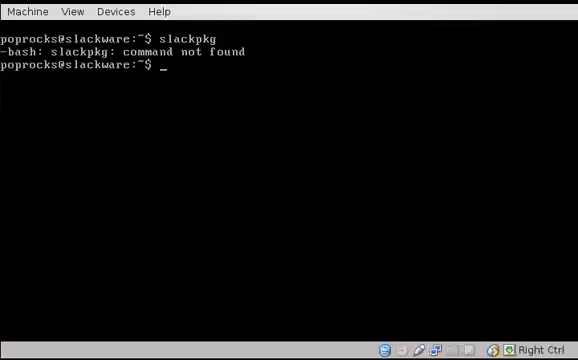
pyautogui.write('su')
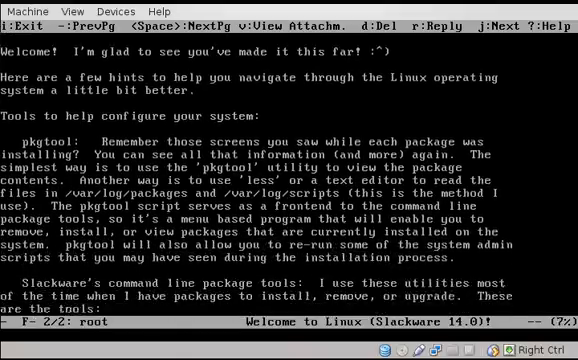
# - Page through the Welcome to Linux message between the installpkg and removepkg entries
pyautogui.press('space')
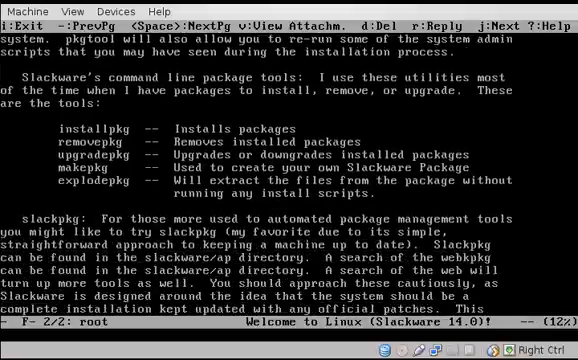
pyautogui.scroll(-3)
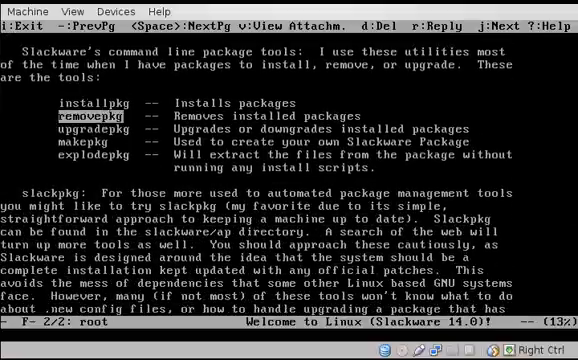
pyautogui.press('Up')
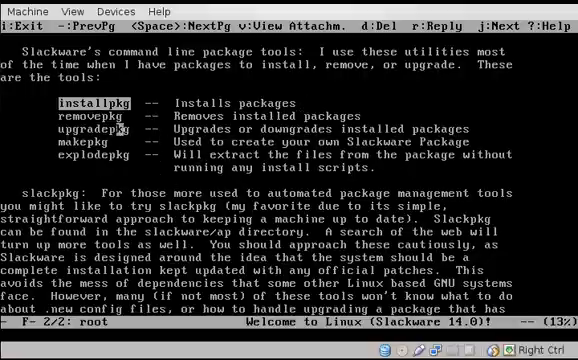
pyautogui.press('Down')
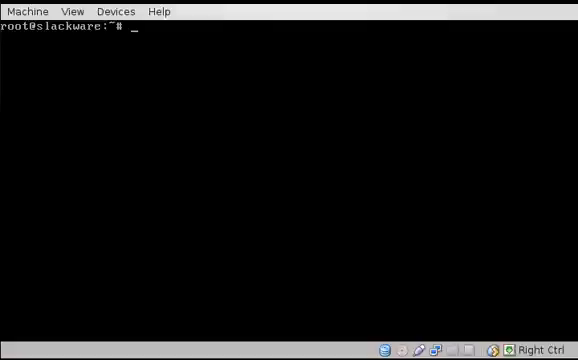
# - Run ls /var/log/packages/ to list installed packages, then start tab-completing 'slack'
pyautogui.write('ls /var/l')
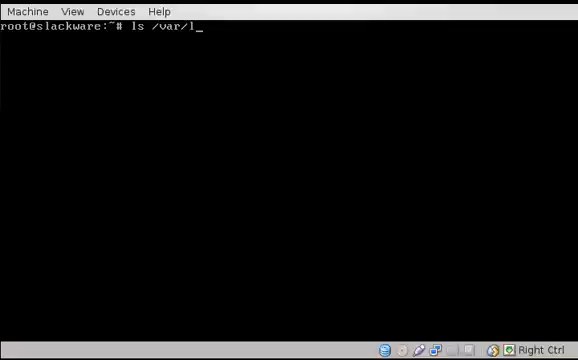
pyautogui.write('less')
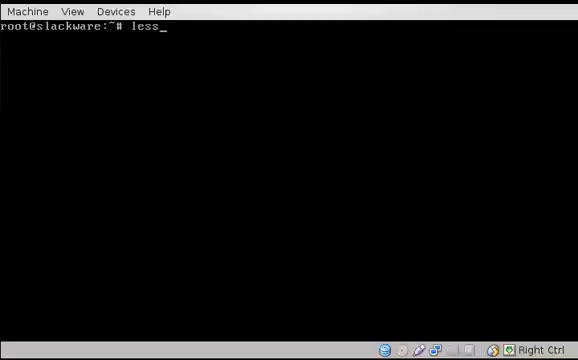
pyautogui.write('/var/l')
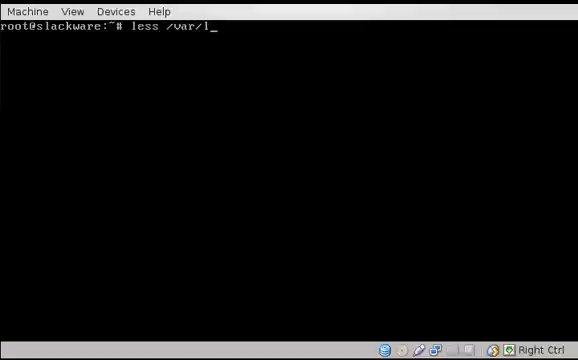
pyautogui.write('og/packages/')
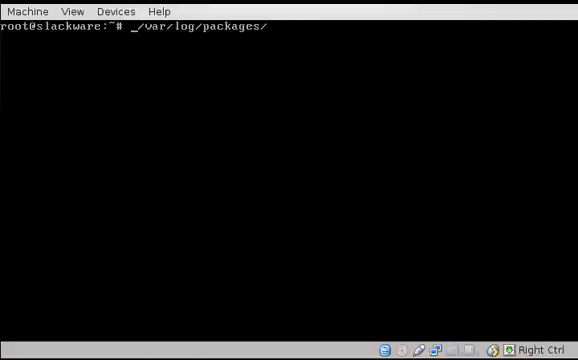
pyautogui.write('ls /var/log/packages/')
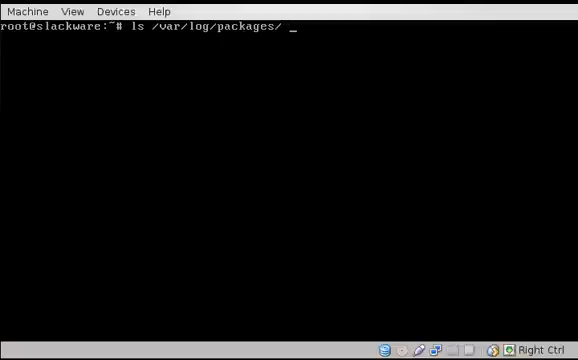
pyautogui.write('i')
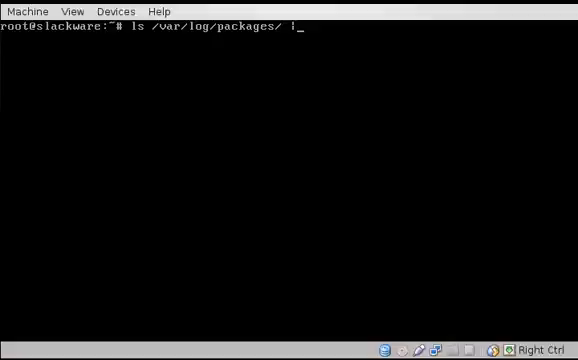
pyautogui.press('Return')
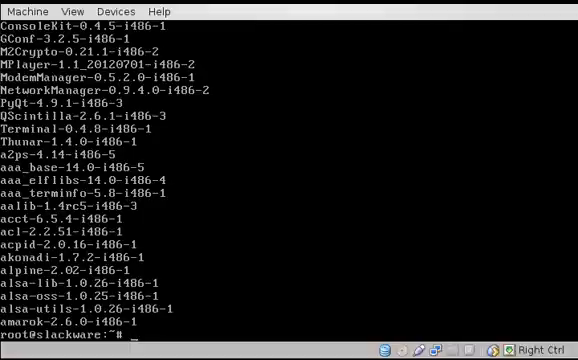
pyautogui.write('slack')
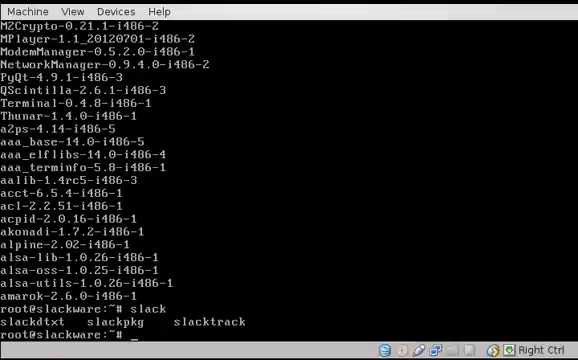
# - Edit /etc/slackpkg/mirrors in vi to enable the ftp.osuosl.org slackware-14.0 mirror
pyautogui.write('vi /etc/')
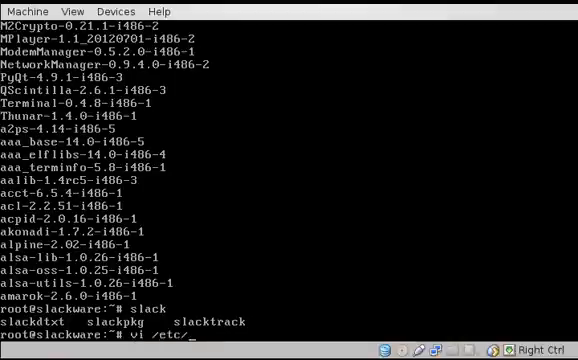
pyautogui.write('slackpkg/')
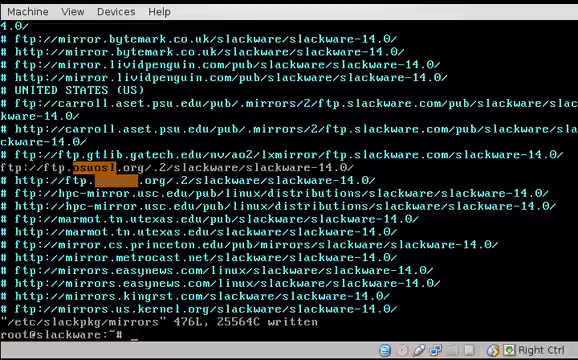
# - Run slackpkg update to download package lists from ftp.osuosl.org
pyautogui.write('slac')
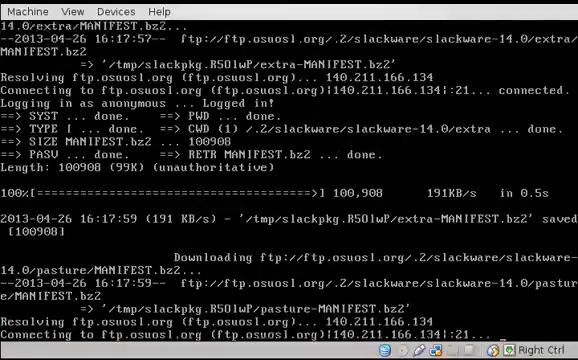
pyautogui.scroll(-3)
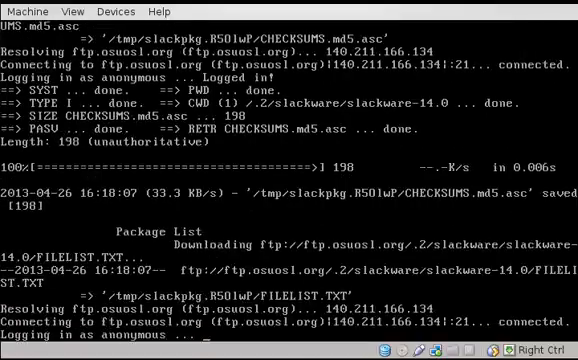
pyautogui.scroll(-3)
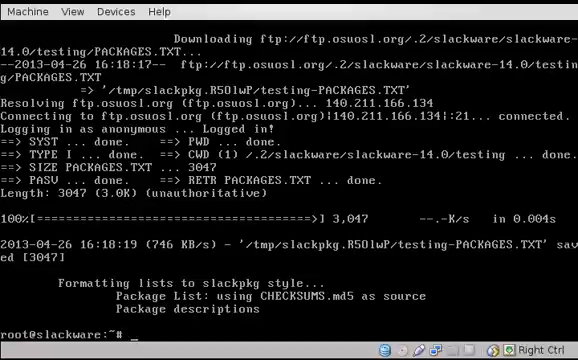
# - Run slackpkg upgrade-all and review the list of packages marked for upgrade
pyautogui.write('sla')
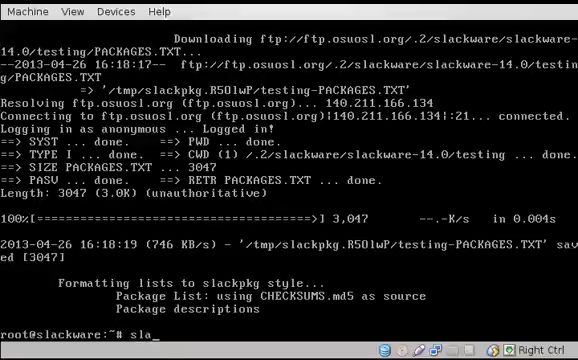
pyautogui.write('ckpg')
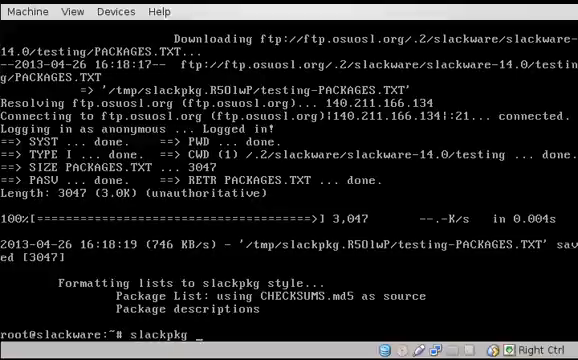
pyautogui.write('upgrade')
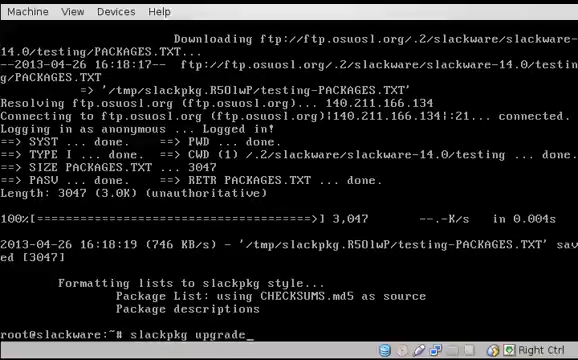
pyautogui.write('-all')
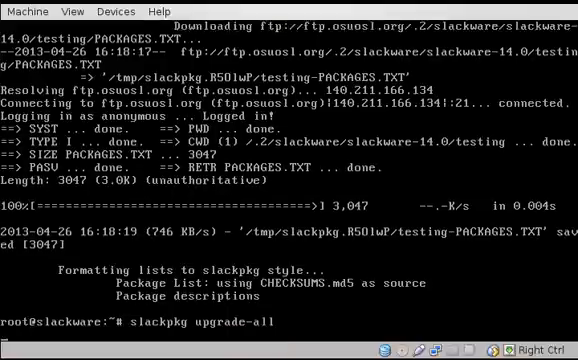
pyautogui.press('Return')
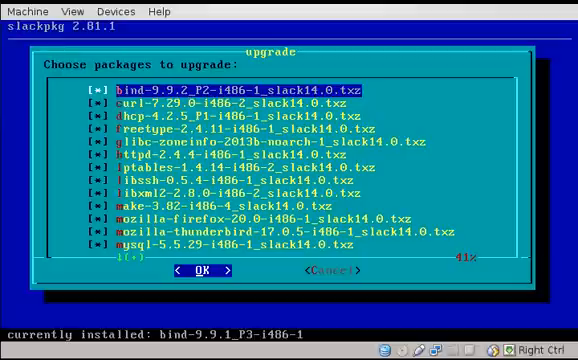
pyautogui.scroll(-3)
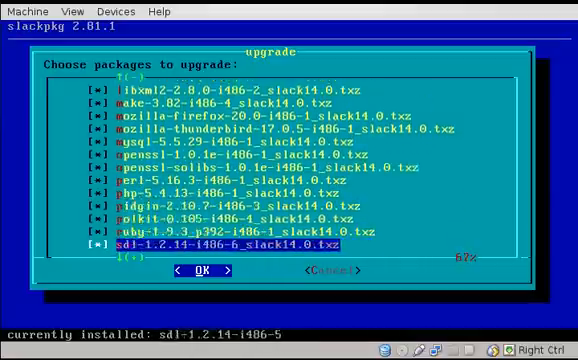
pyautogui.scroll(-3)
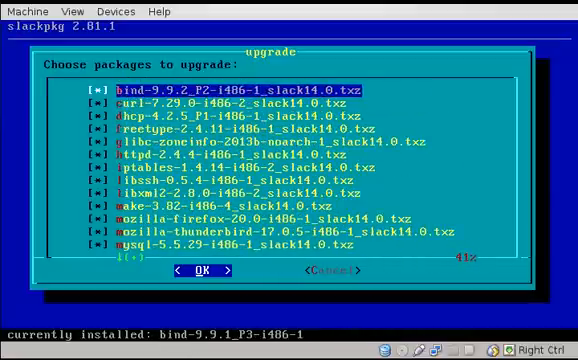
# - Confirm the upgrade dialog so slackpkg installs the selected packages
pyautogui.click(204, 270)
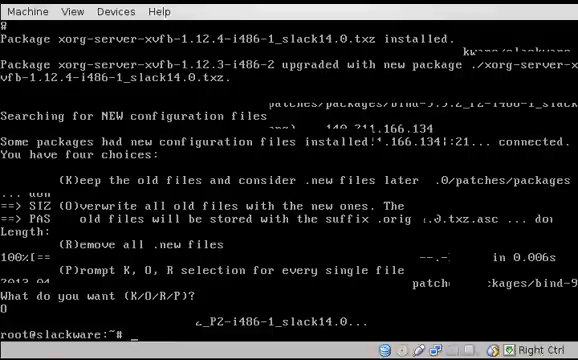
# - List leftover backups with find /etc/ -iname '*.orig'
pyautogui.write('find')
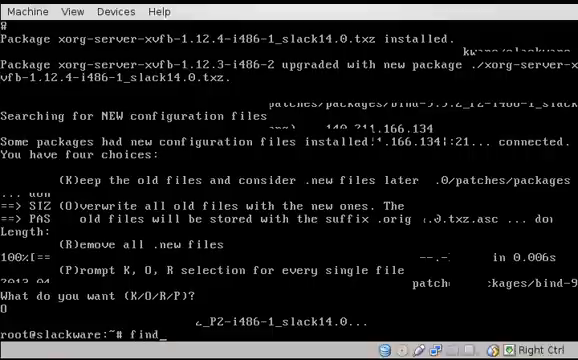
pyautogui.write('/etc/')
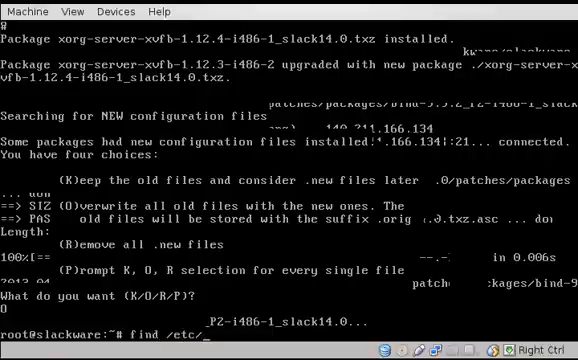
pyautogui.write('-iname')
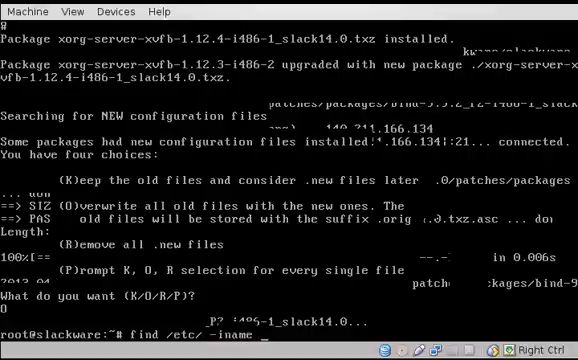
pyautogui.write("'*.orig")
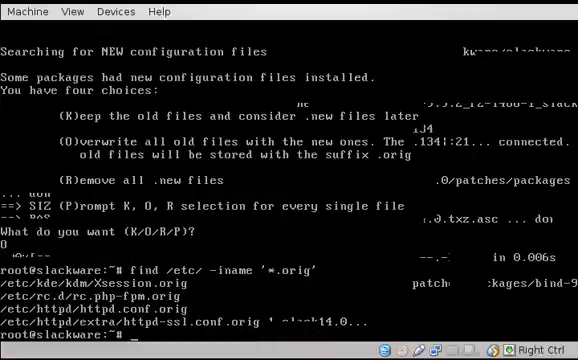
pyautogui.write("find /etc/ -iname '*.orig'")
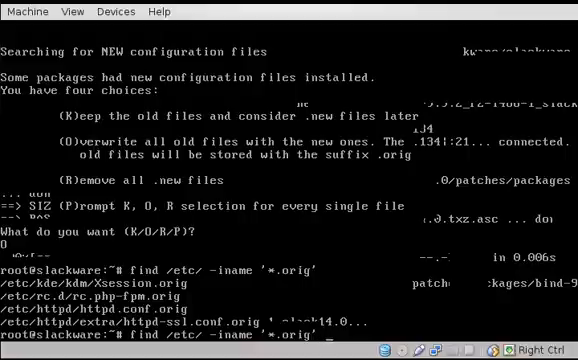
# - Pipe the find output to xargs rm, then list /etc/kde to verify
pyautogui.write('xargs')
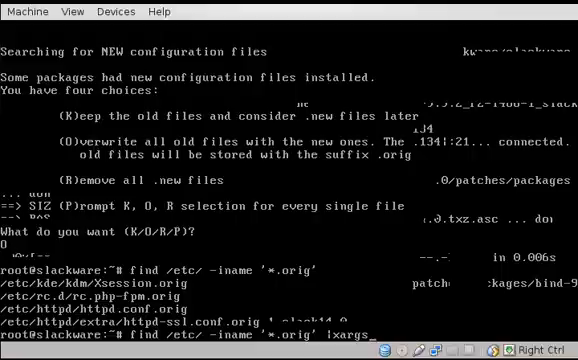
pyautogui.write('rm')
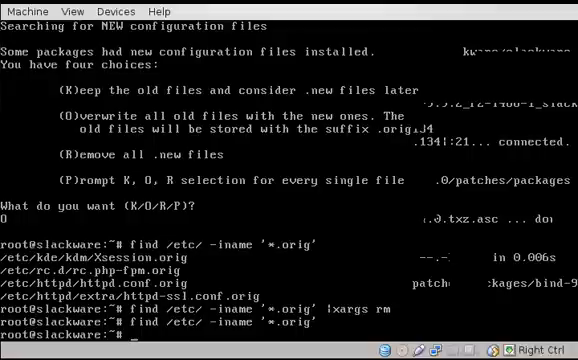
pyautogui.write('ls /etc/kd')
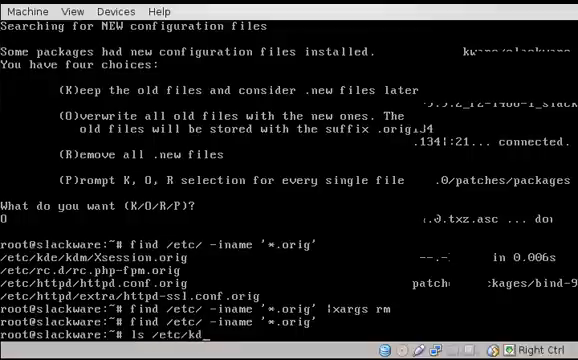